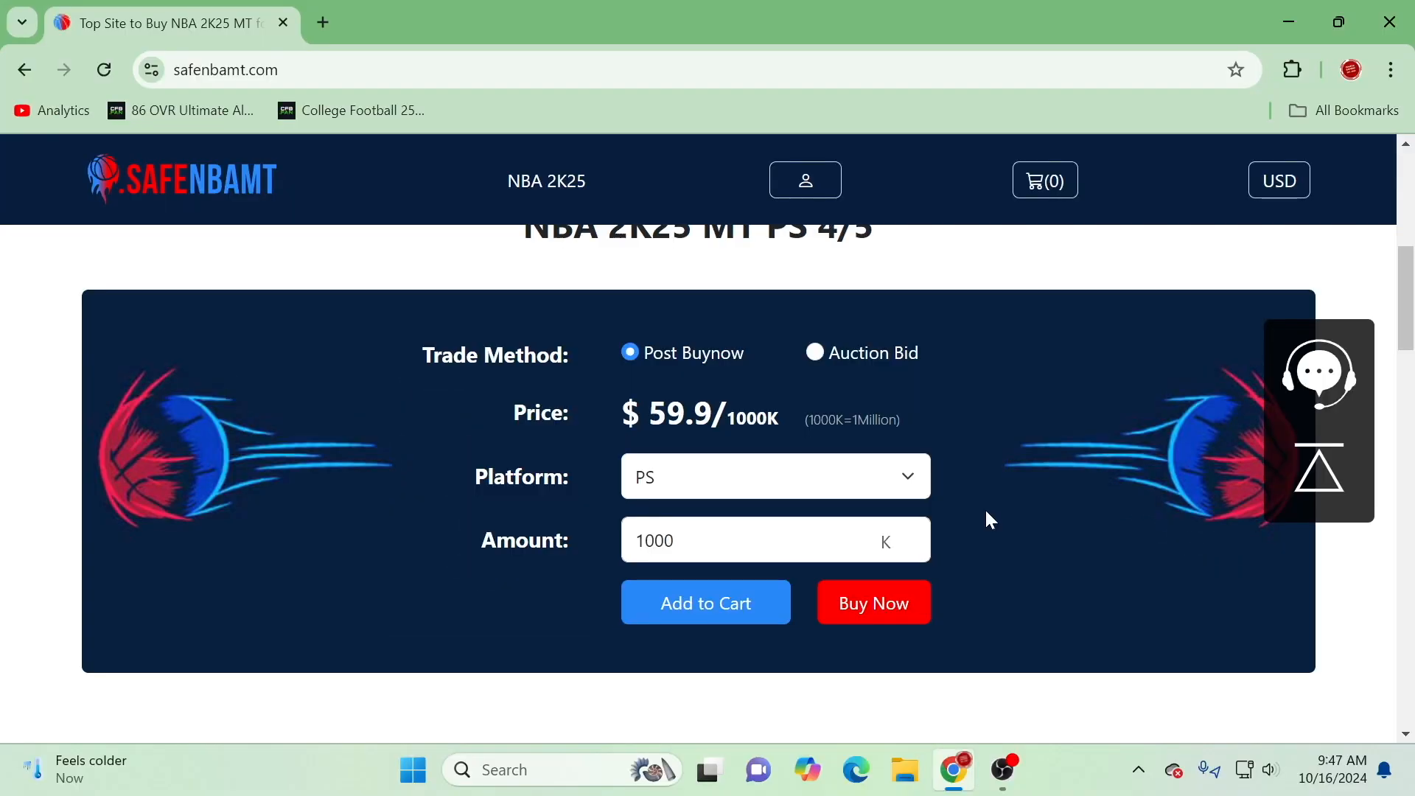
- Keep the MT purchase amount at 1000K in the website's amount list
left_click(773, 539)
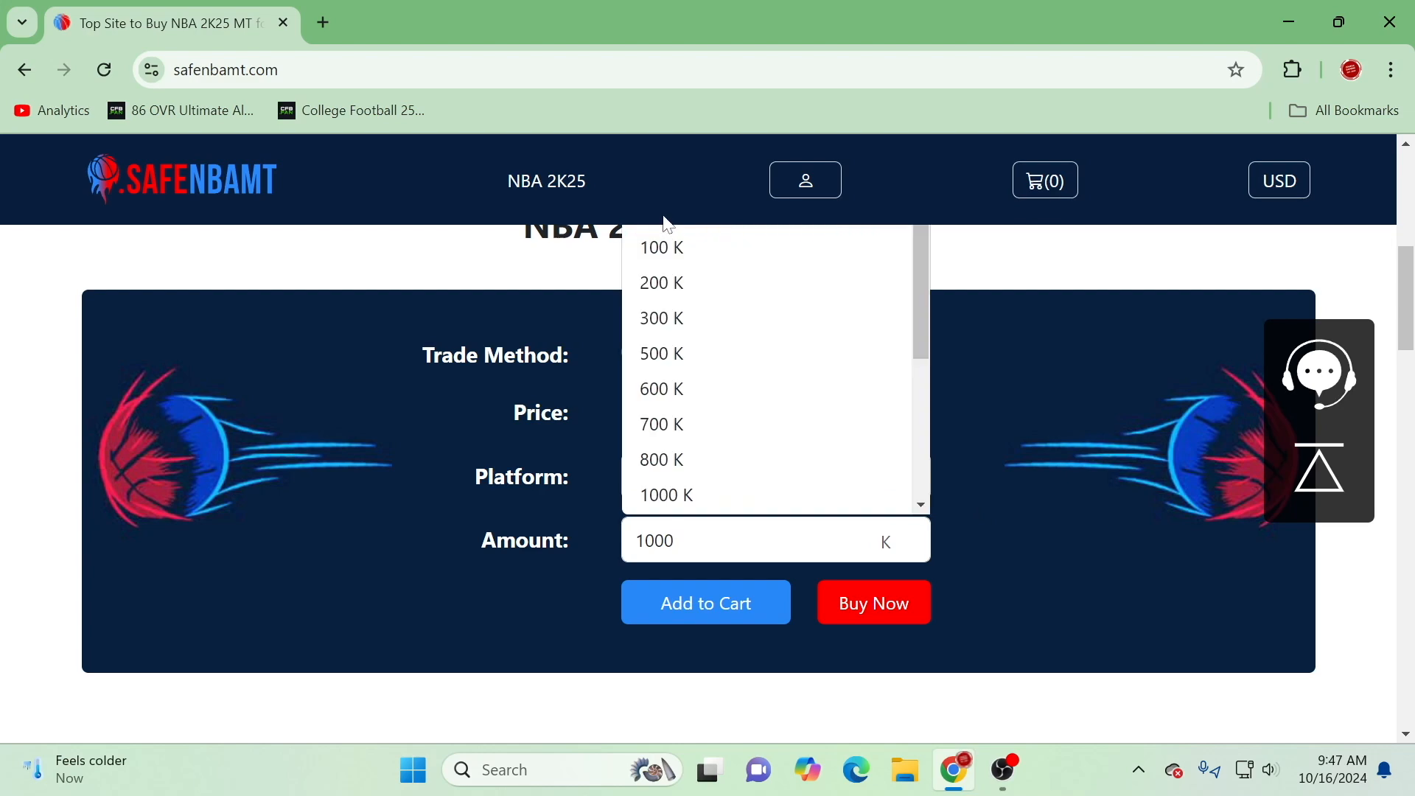
left_click(660, 248)
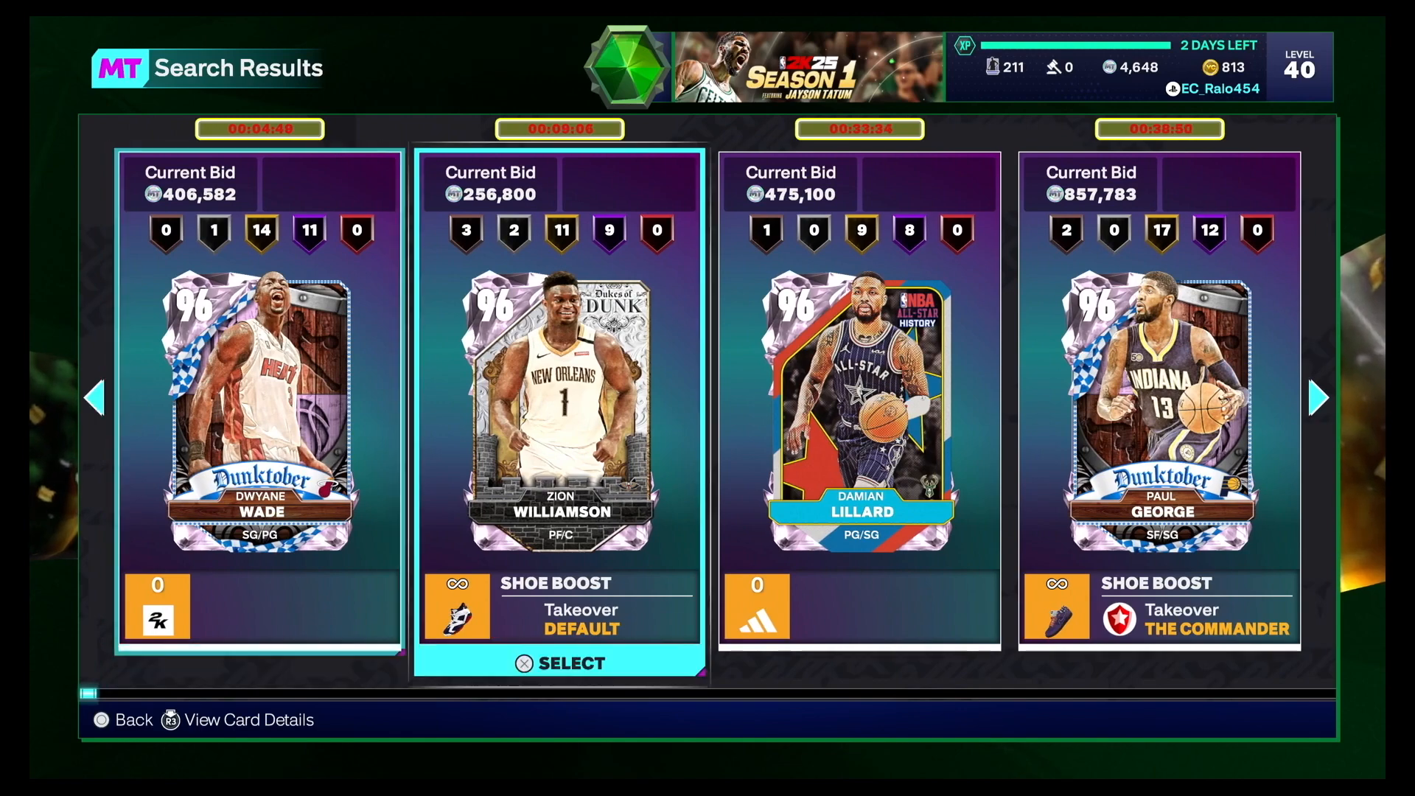
- Scroll right through the 96-rated auction cards past LeBron James and Stephen Curry to Pascal Siakam
scroll("right", 3)
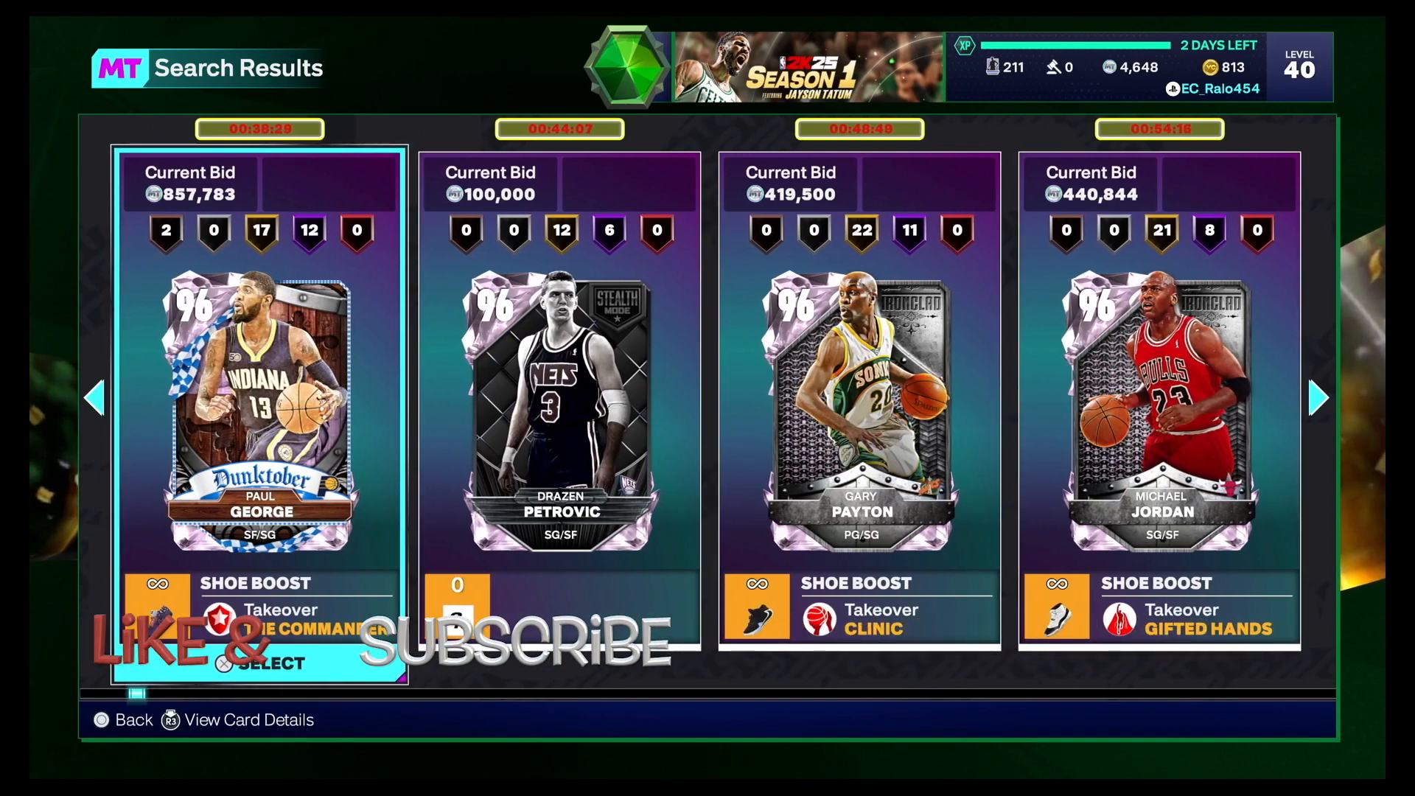
left_click(93, 397)
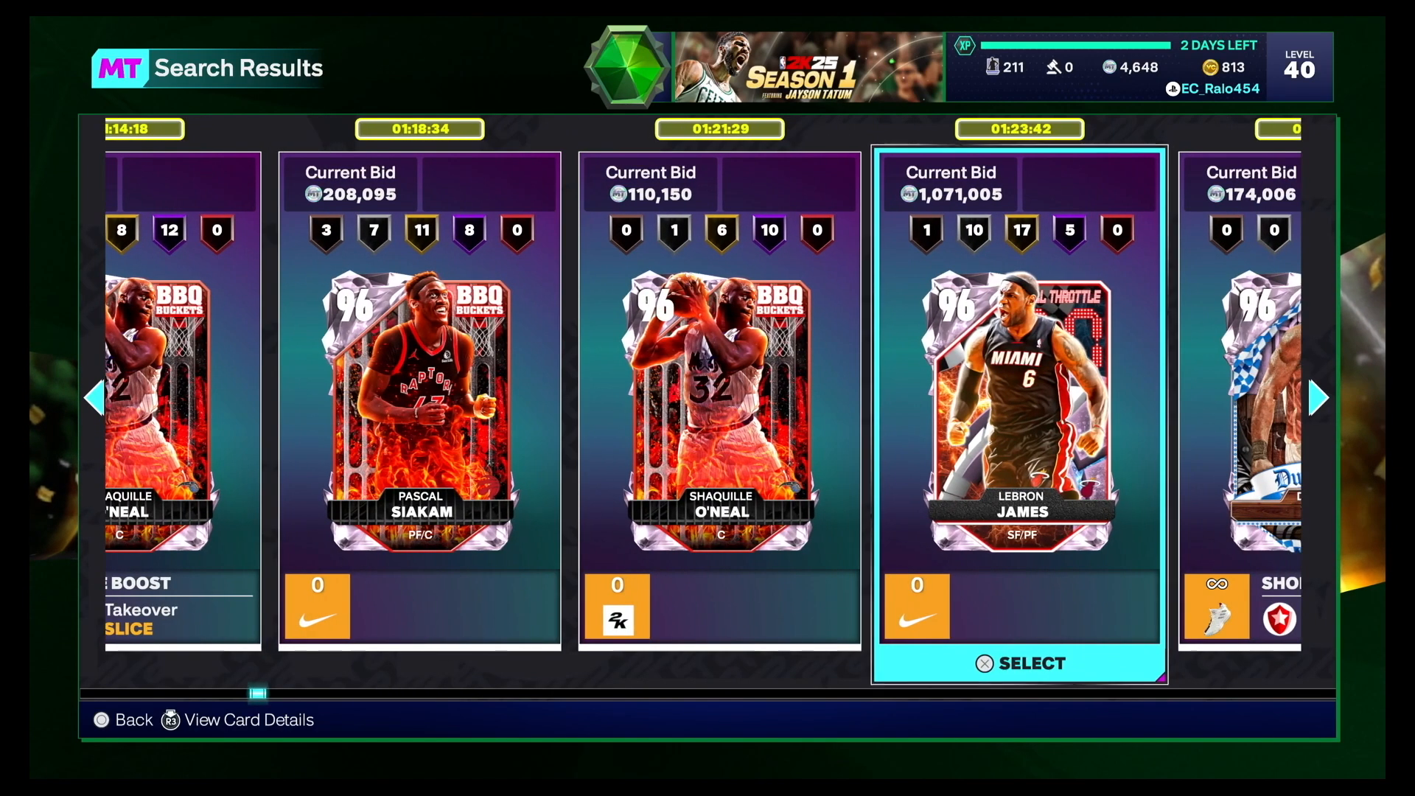
scroll("right", 3)
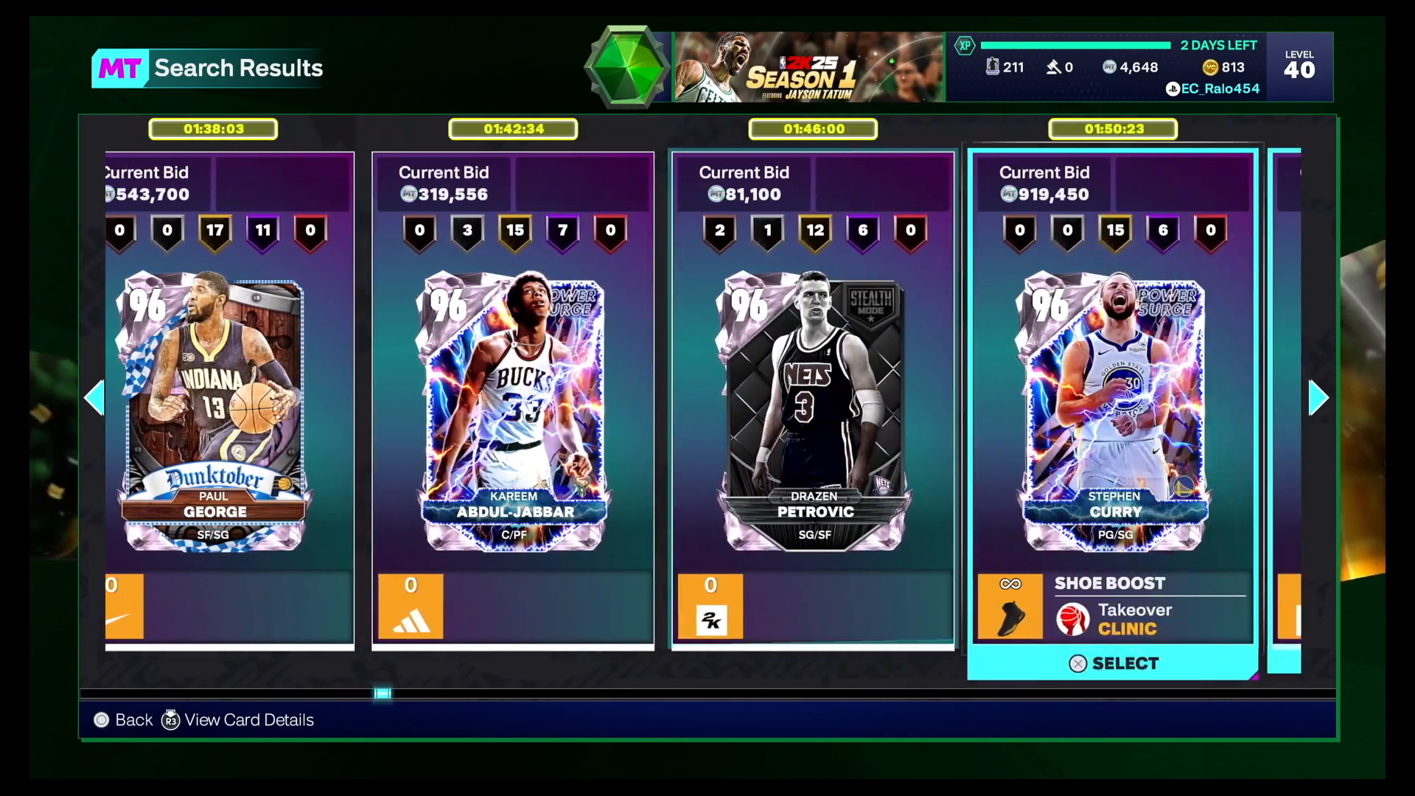
scroll("right", 3)
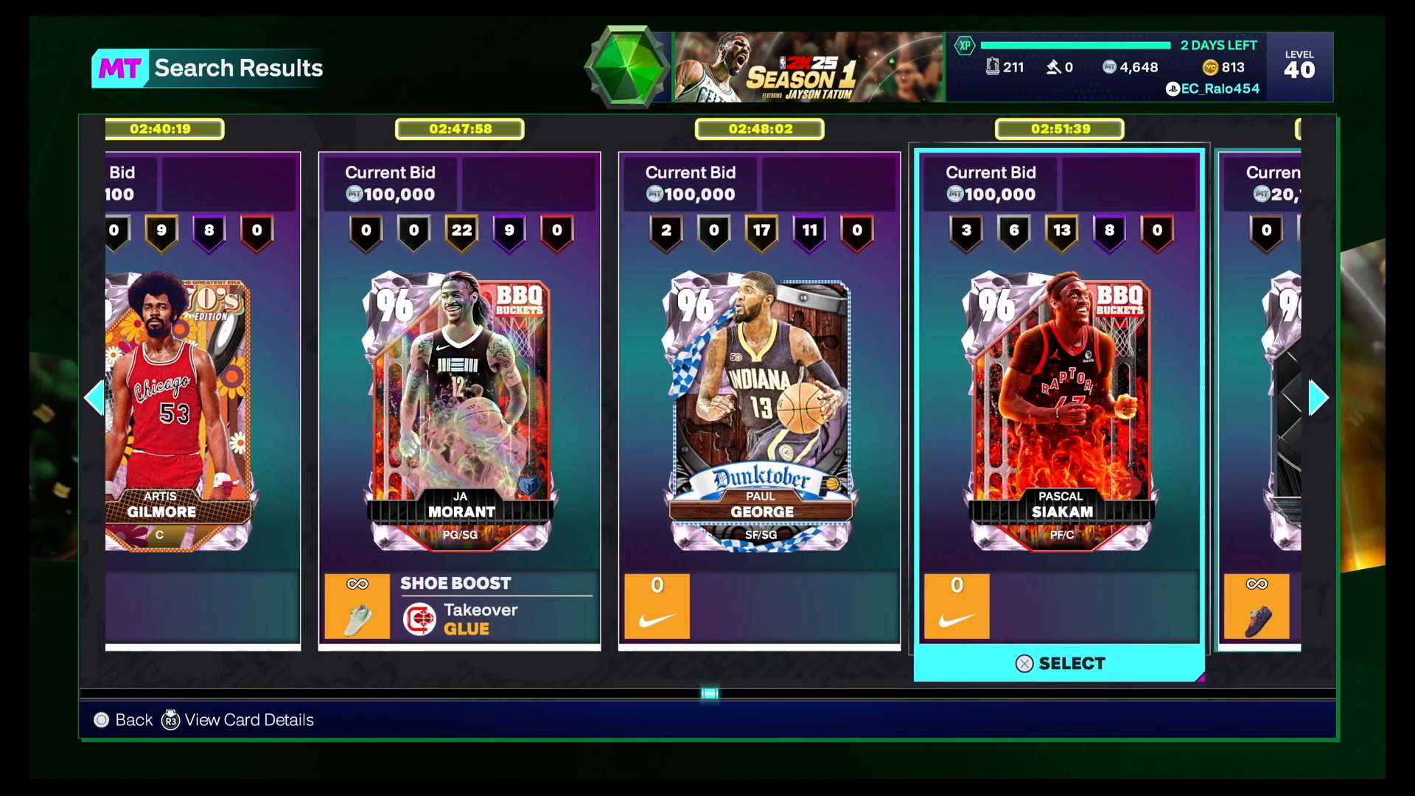
- Scroll right to the five-hour listings and select the Artis Gilmore card
scroll("right", 3)
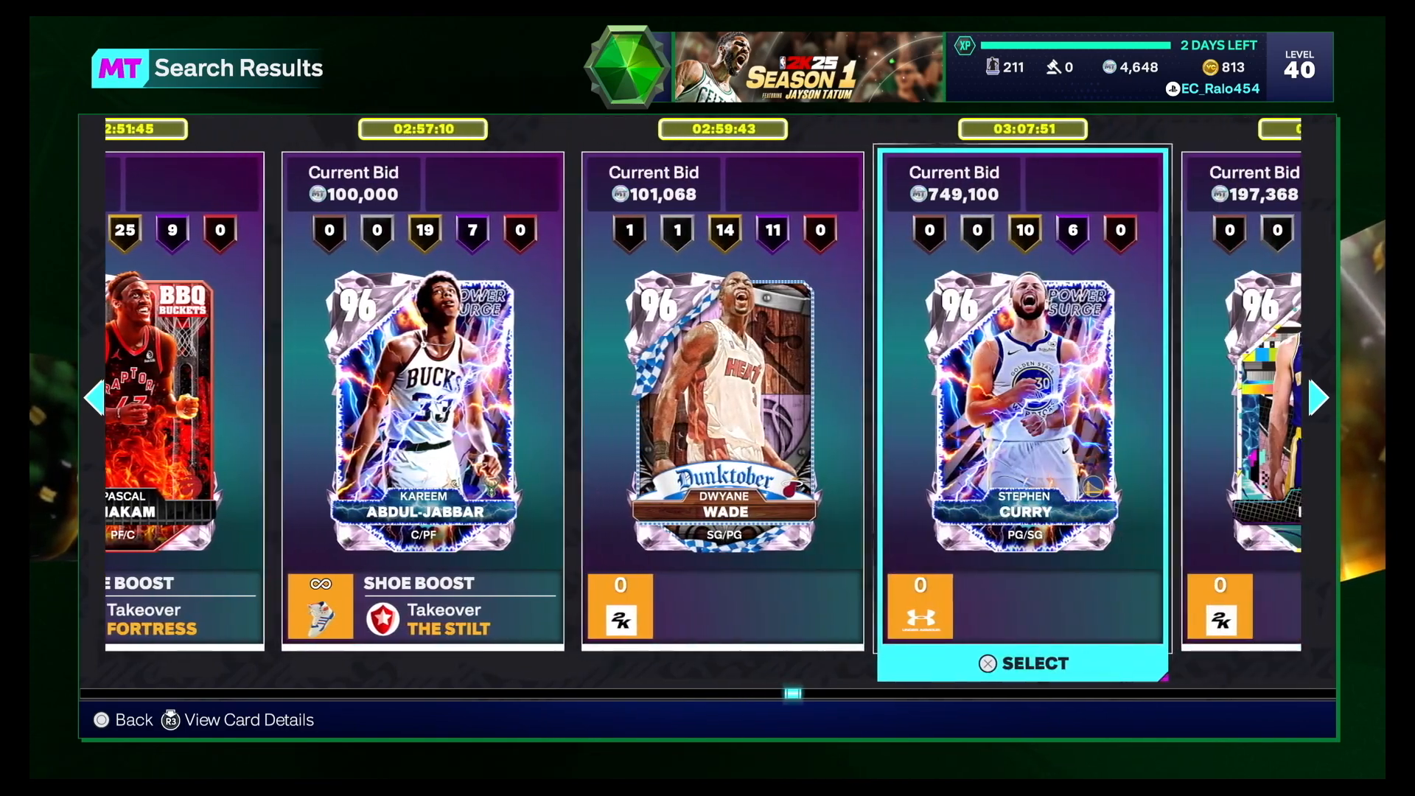
scroll("right", 3)
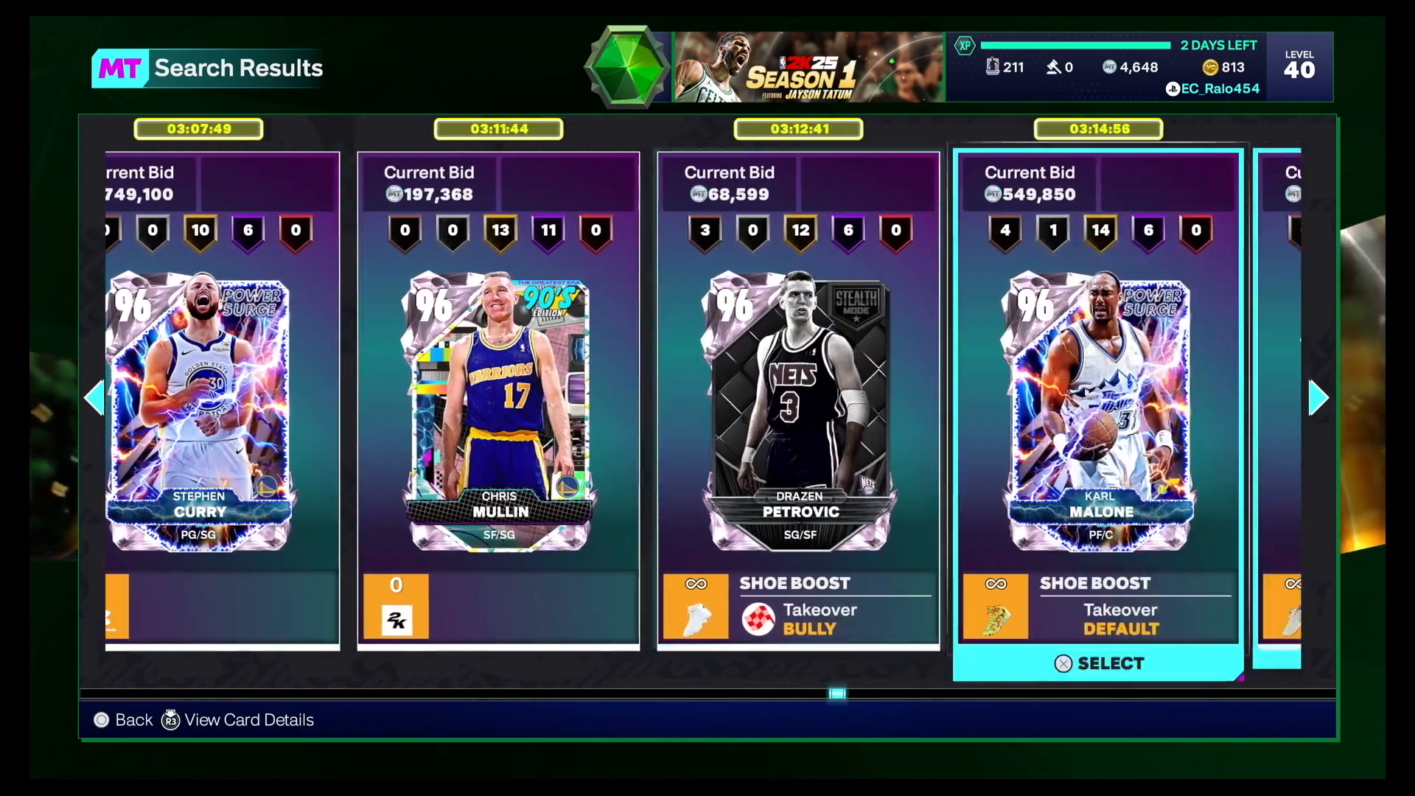
scroll("right", 3)
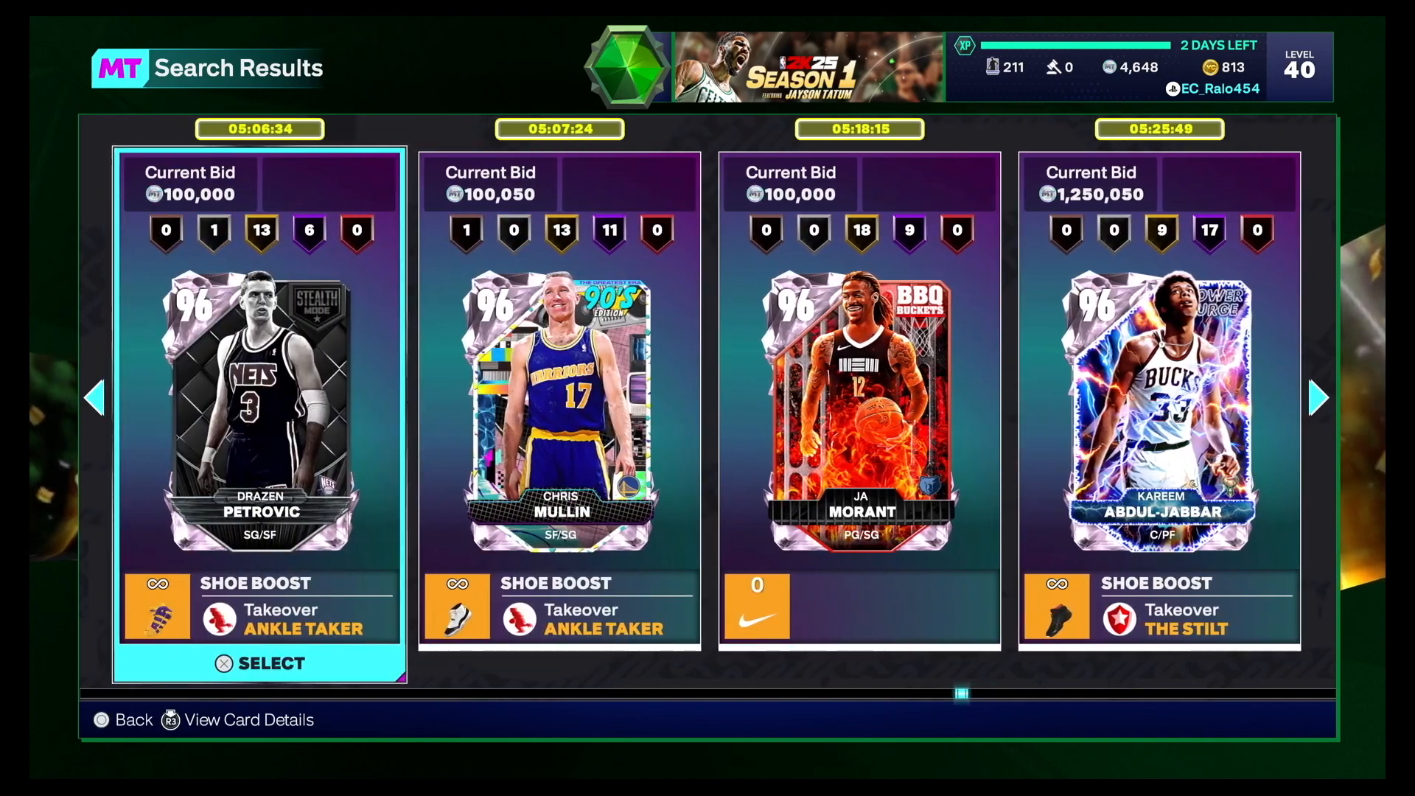
left_click(94, 398)
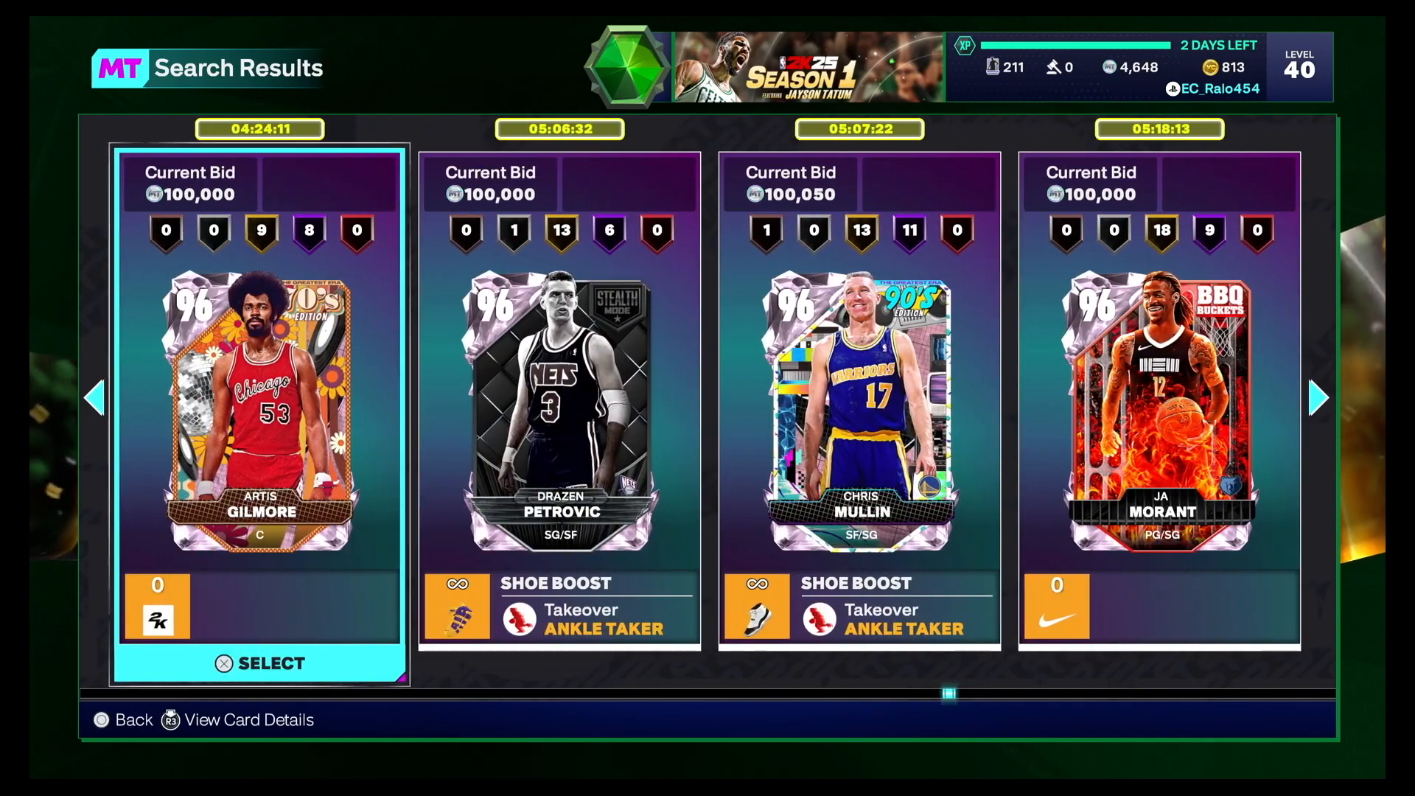